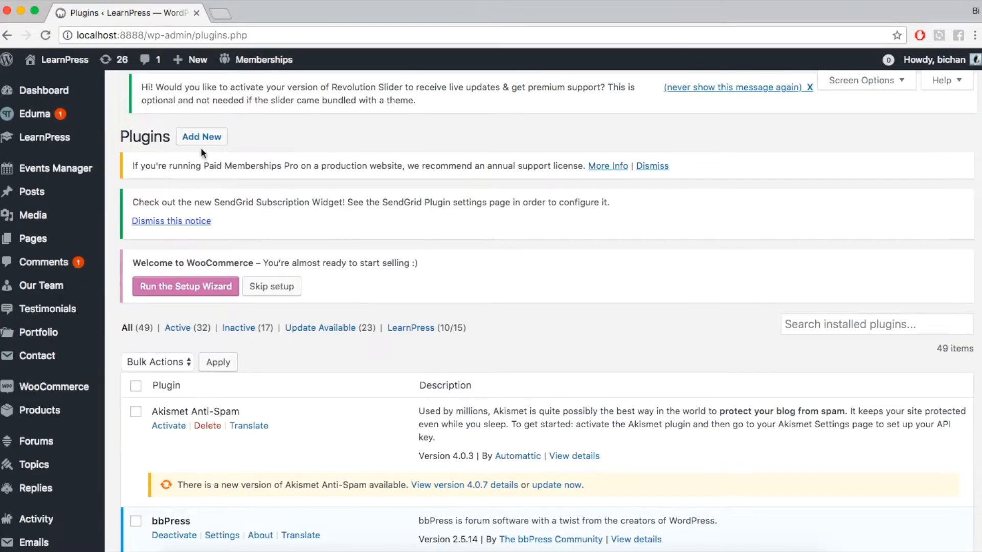
Step: Open the Market Research course editor and scroll to its Course Settings (10 weeks, 1000 students)
{"action": "left_click", "coordinate": [201, 137]}
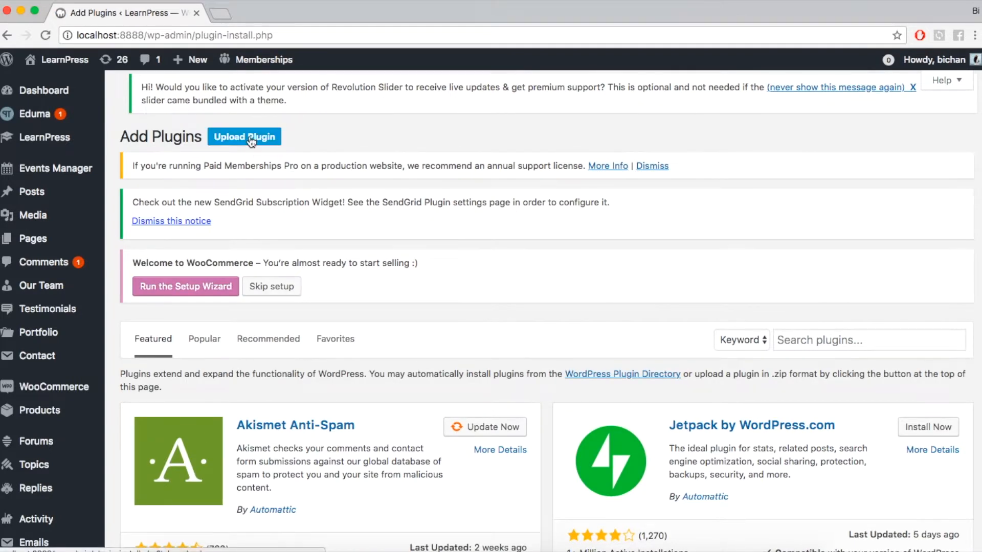
{"action": "left_click", "coordinate": [245, 136]}
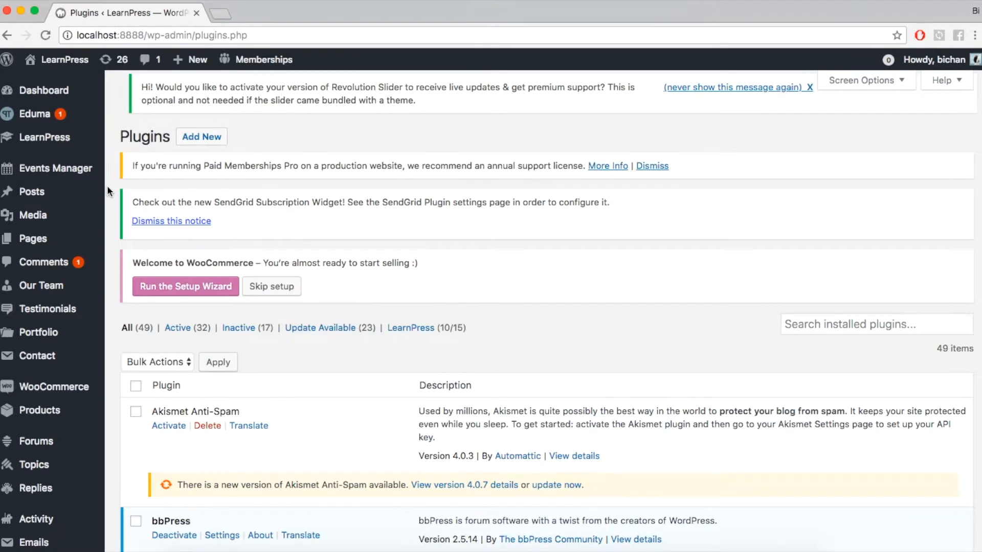
{"action": "mouse_move", "coordinate": [55, 168]}
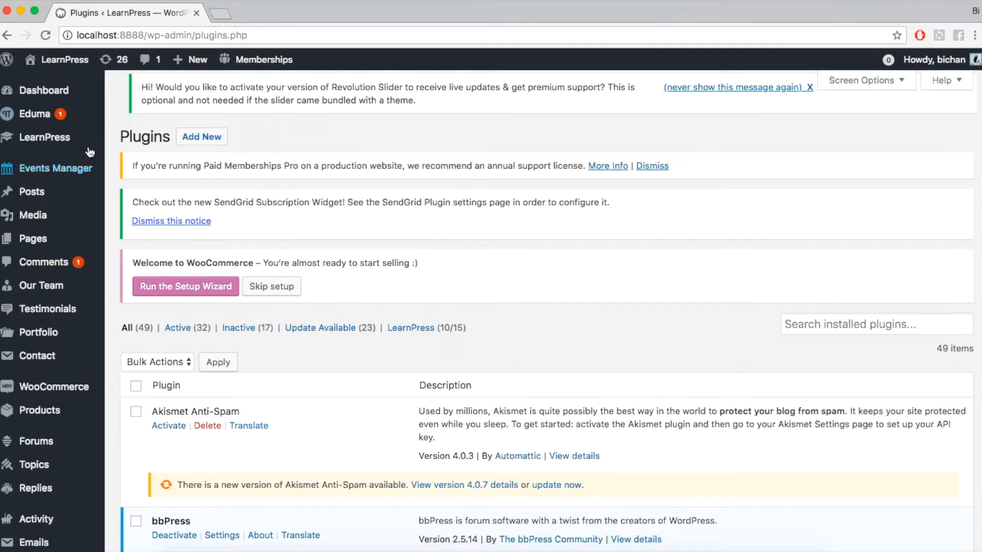
{"action": "mouse_move", "coordinate": [44, 137]}
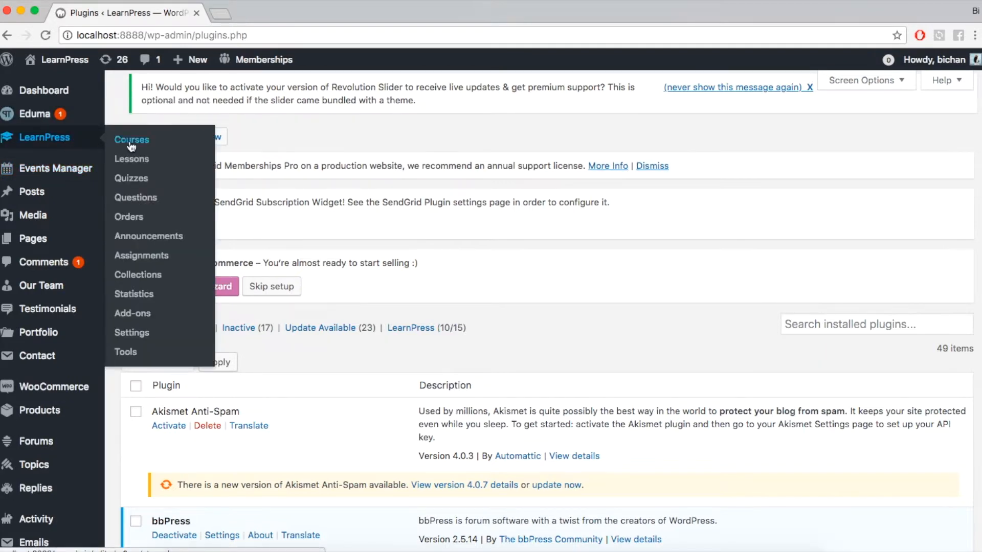
{"action": "left_click", "coordinate": [132, 140]}
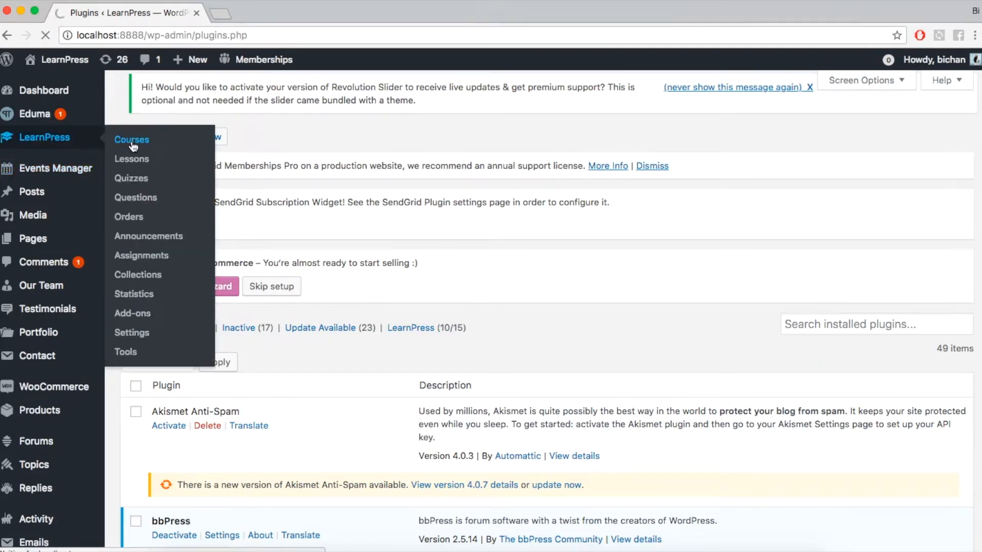
{"action": "left_click", "coordinate": [131, 139]}
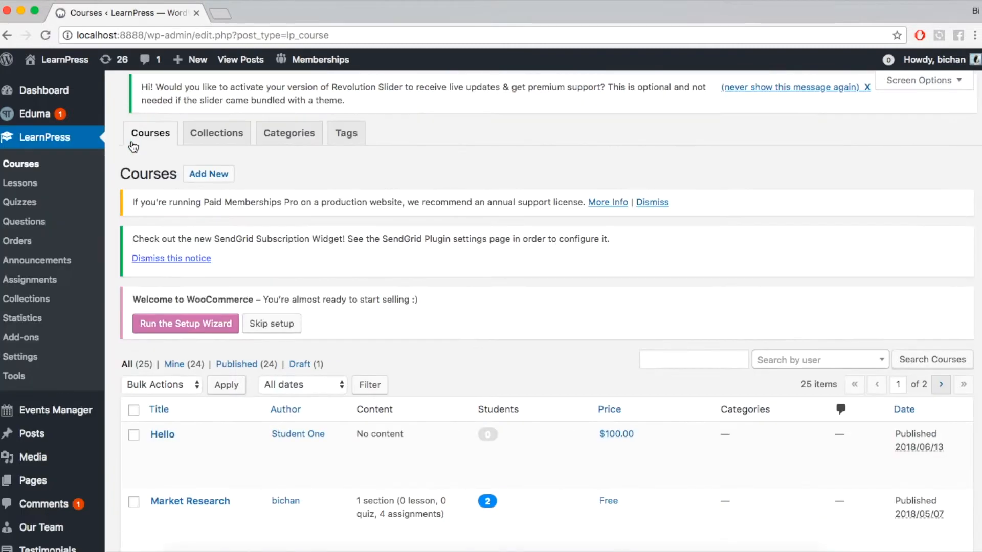
{"action": "scroll", "scroll_direction": "down", "scroll_amount": 3}
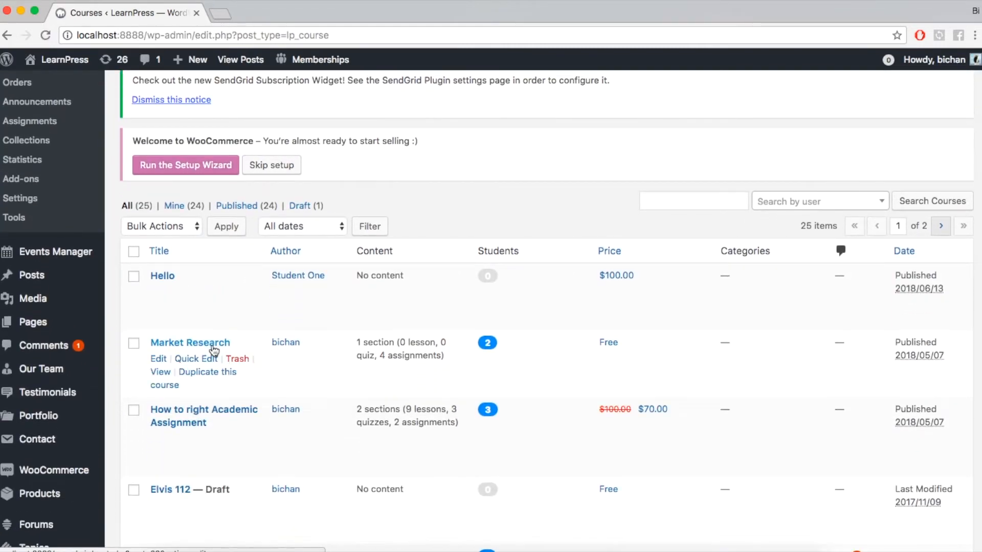
{"action": "left_click", "coordinate": [190, 342]}
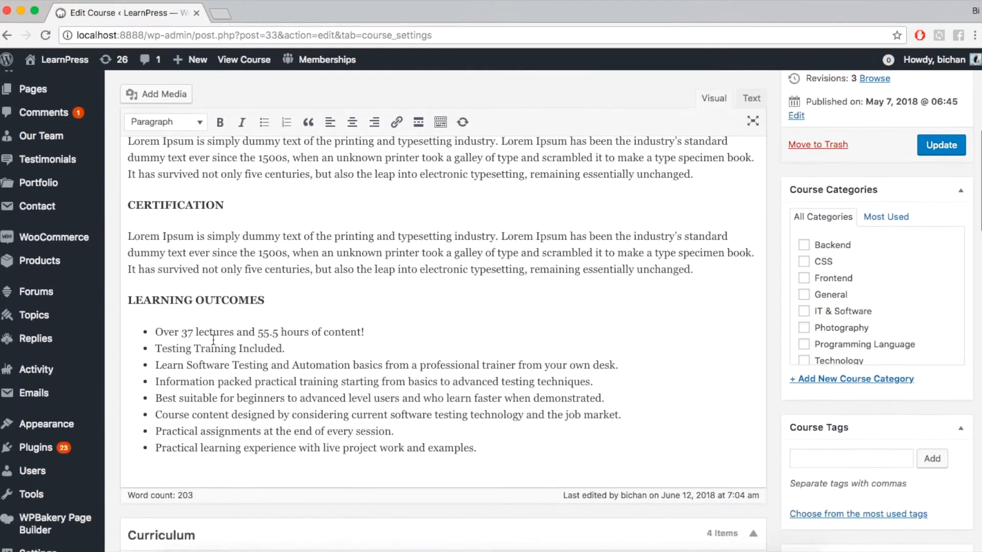
{"action": "scroll", "scroll_direction": "down", "scroll_amount": 3}
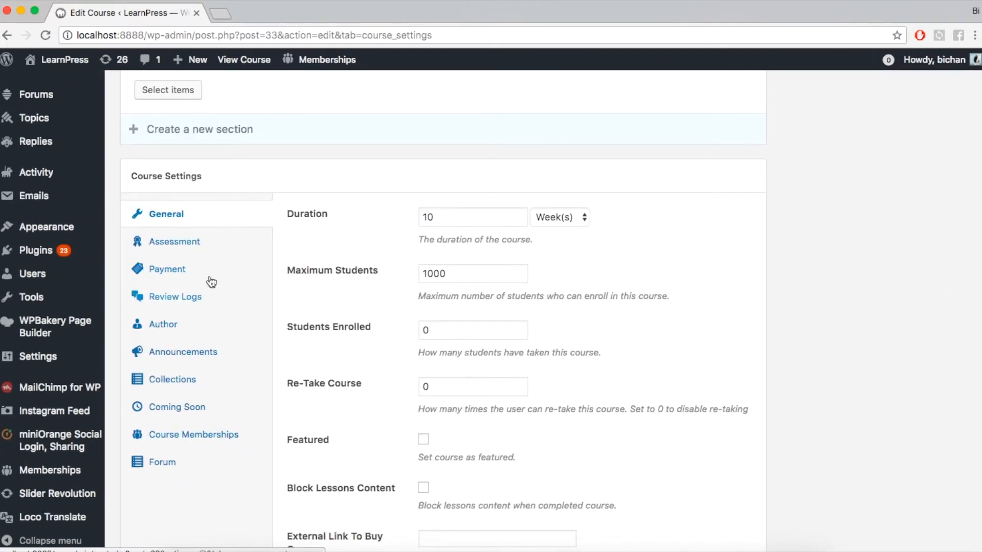
Step: In the Announcements tab, title an announcement 'New Announcement 1', add content, and keep student email on
{"action": "left_click", "coordinate": [185, 351]}
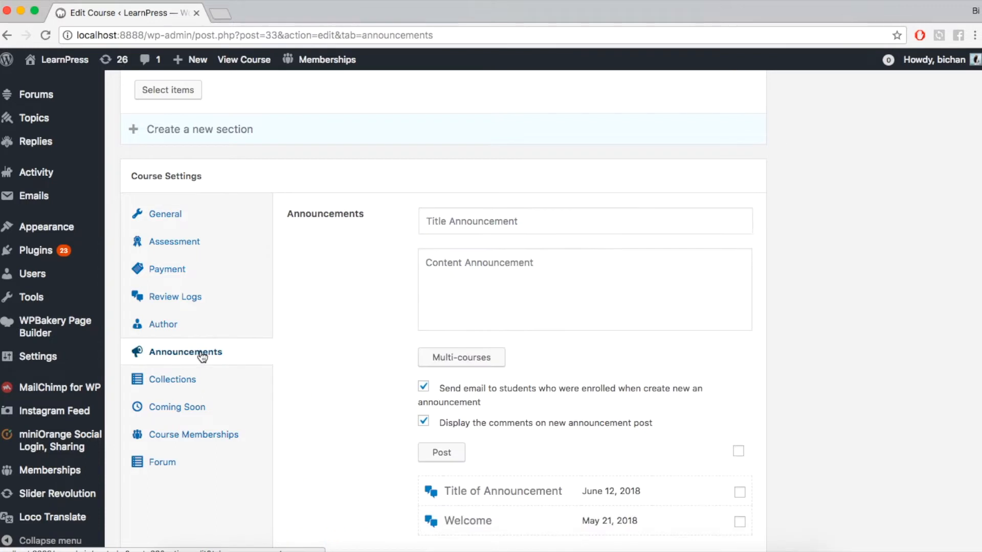
{"action": "scroll", "scroll_direction": "down", "scroll_amount": 3}
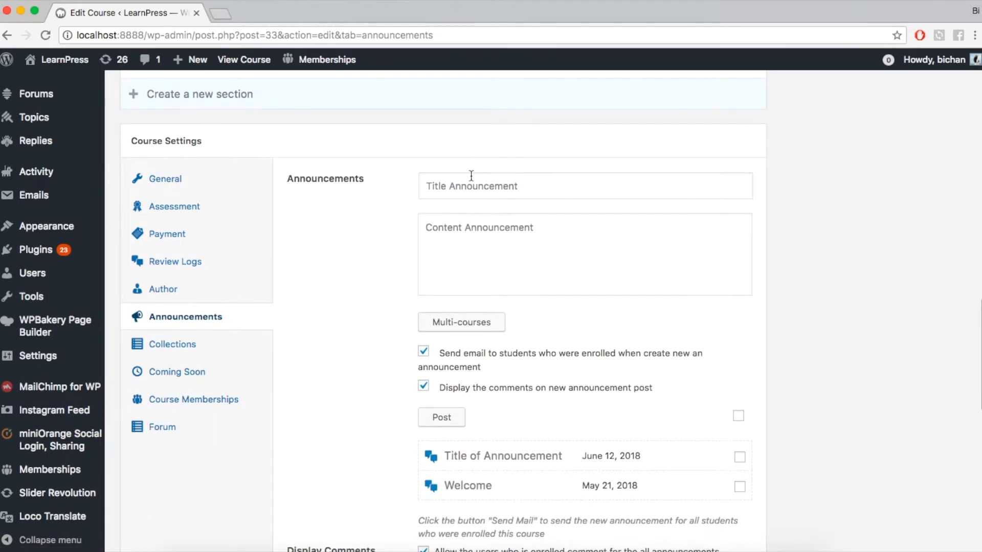
{"action": "type", "text": "New"}
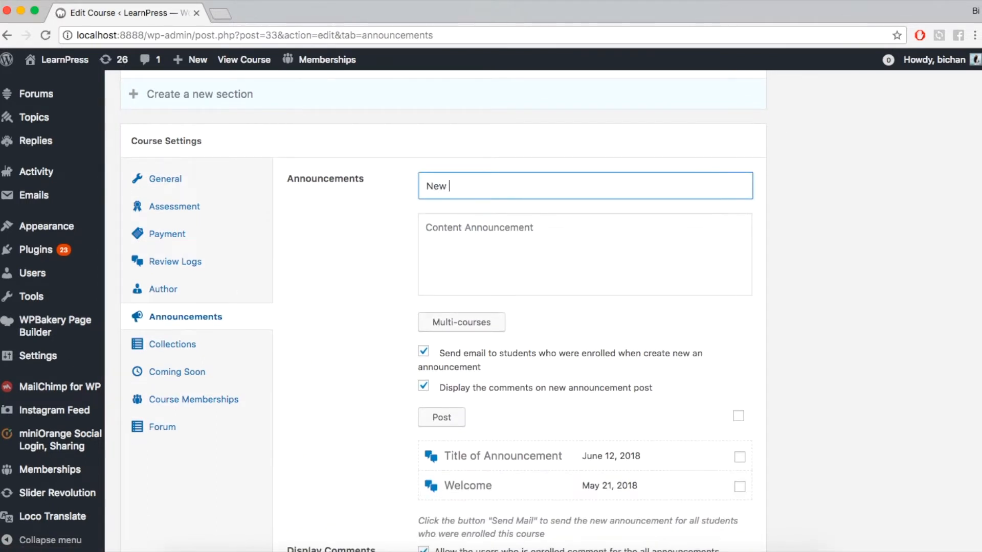
{"action": "type", "text": "Announcement 1"}
{"action": "left_click", "coordinate": [585, 255]}
{"action": "type", "text": "Content of Announcement ..."}
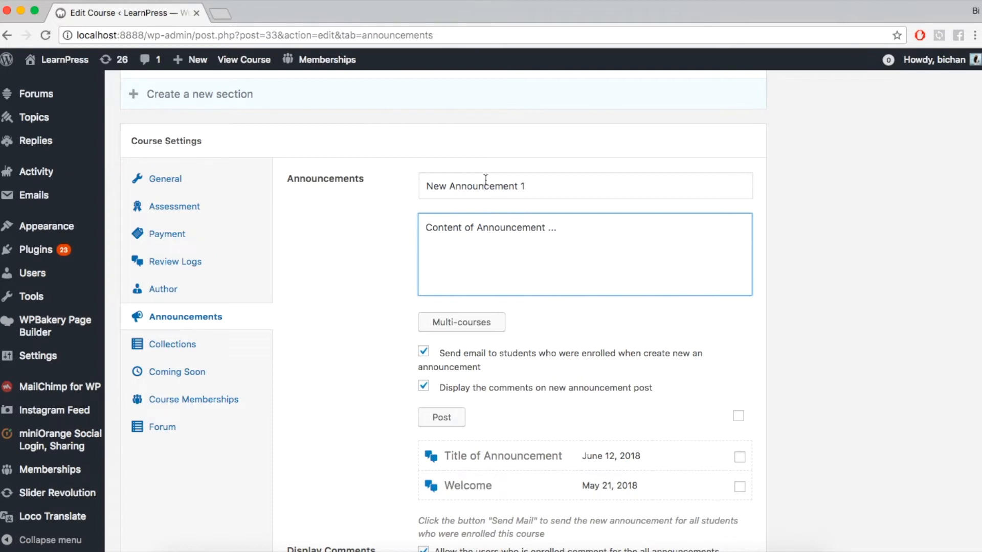
{"action": "scroll", "scroll_direction": "down", "scroll_amount": 3}
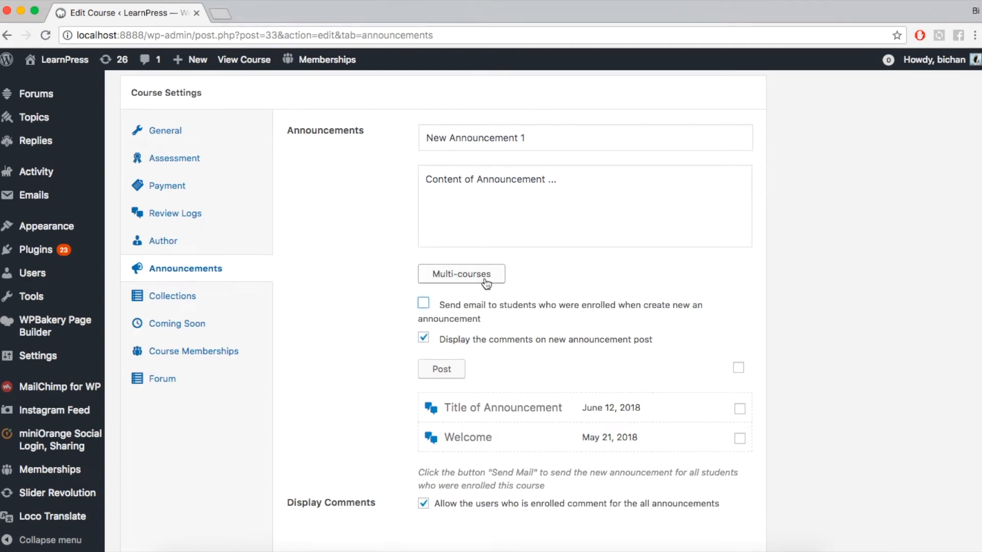
{"action": "left_click", "coordinate": [424, 304]}
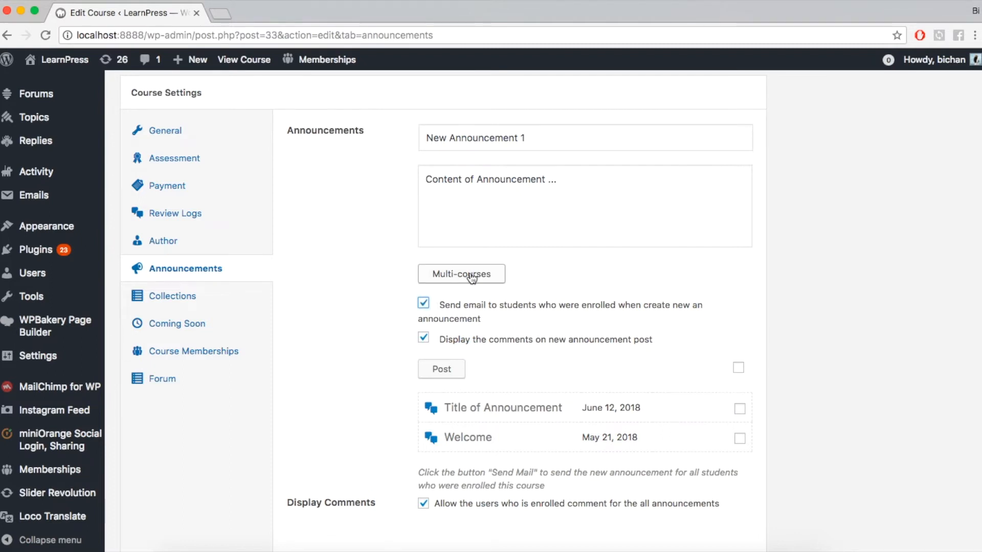
Step: Add 'Introduction LearnPress – the best LMS plugin for WordPress' through the Multi-courses selection
{"action": "left_click", "coordinate": [461, 274]}
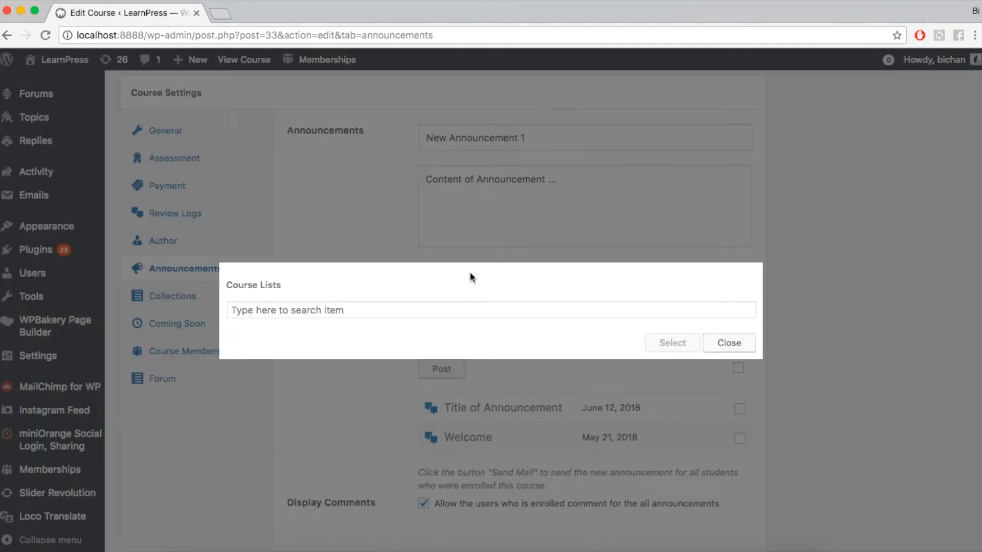
{"action": "left_click", "coordinate": [491, 310]}
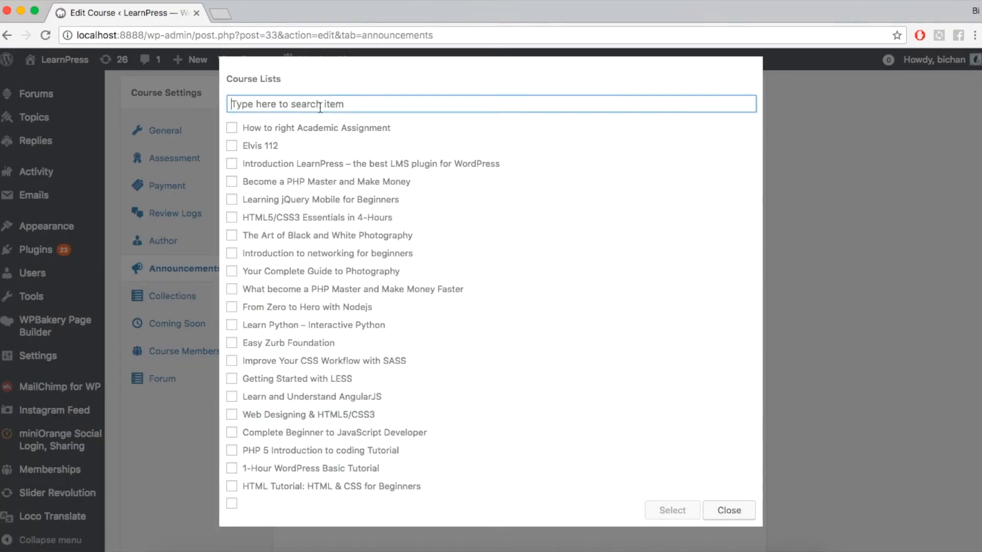
{"action": "left_click", "coordinate": [232, 164]}
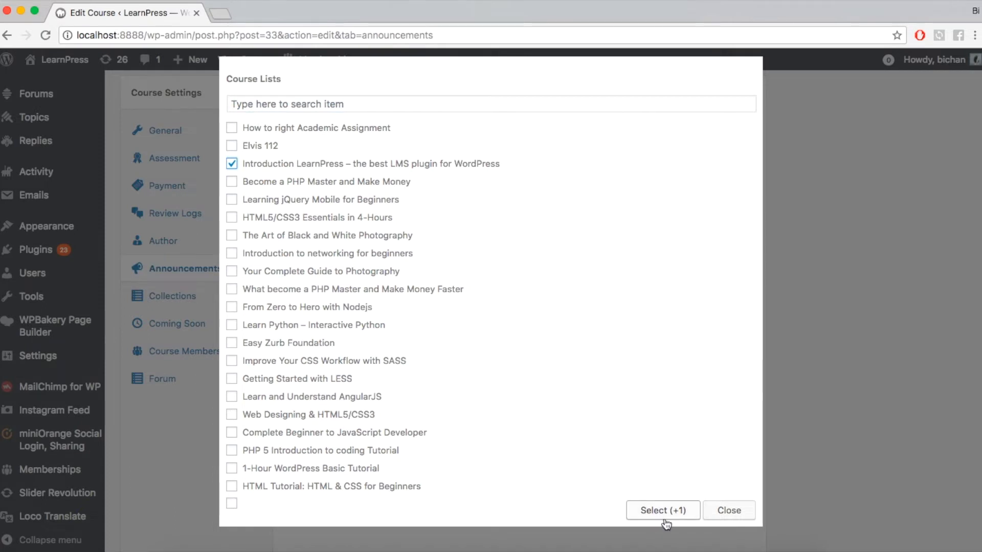
{"action": "left_click", "coordinate": [663, 511]}
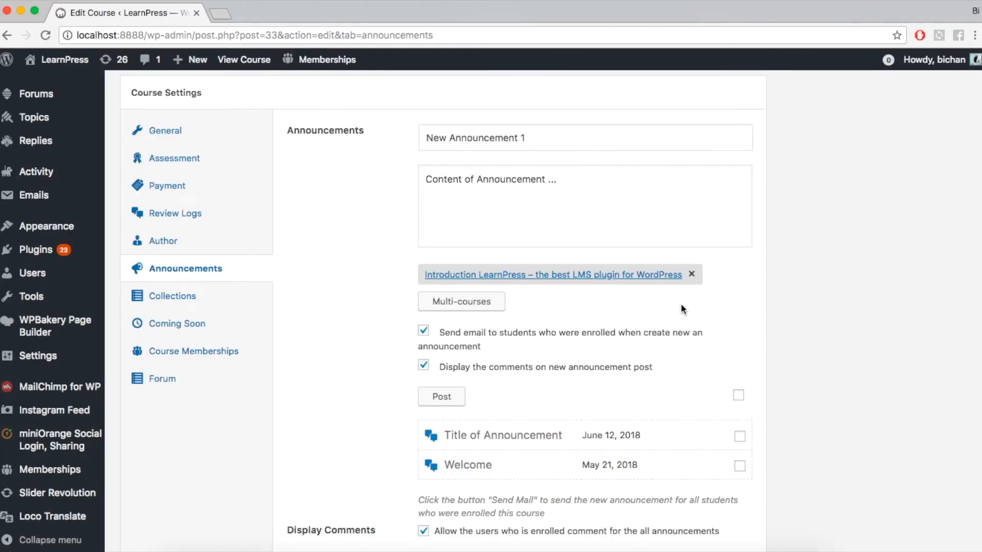
Step: Post New Announcement 1 and check it appears above the two older announcements
{"action": "scroll", "scroll_direction": "down", "scroll_amount": 3}
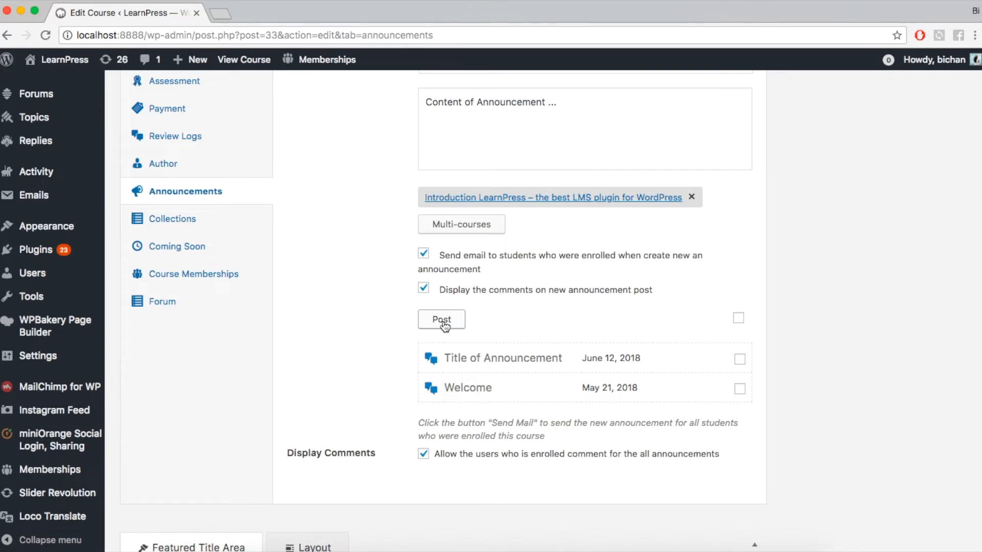
{"action": "left_click", "coordinate": [441, 319]}
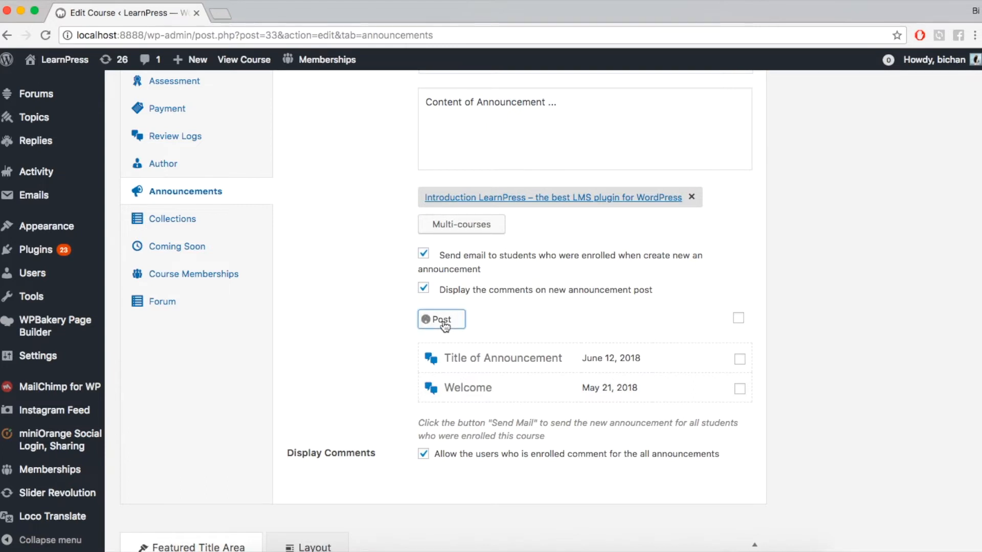
{"action": "left_click", "coordinate": [440, 319]}
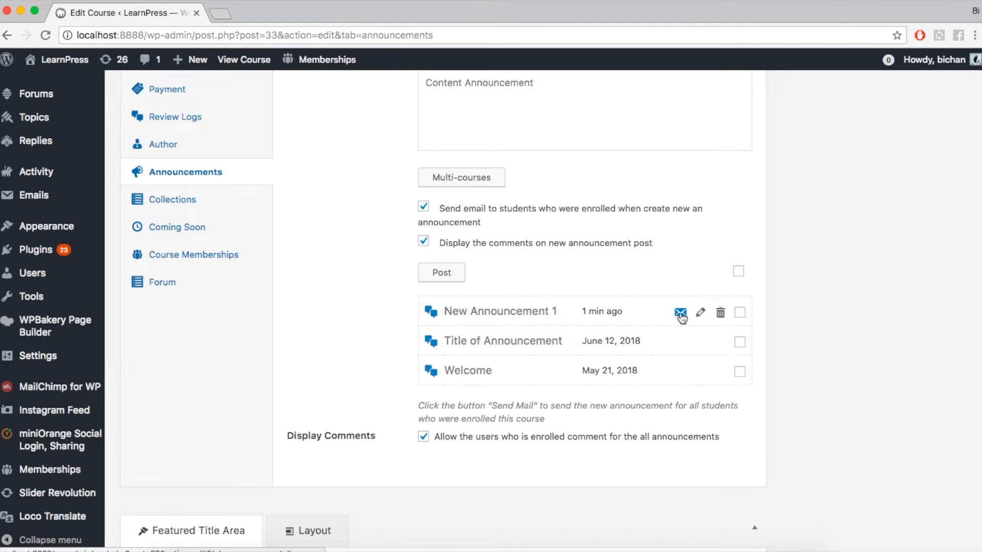
{"action": "mouse_move", "coordinate": [680, 313]}
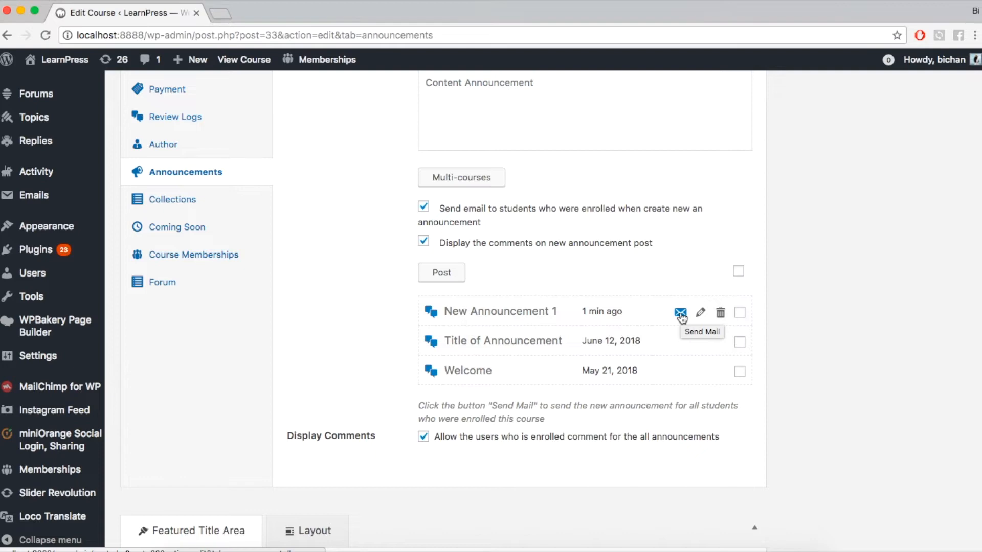
{"action": "scroll", "scroll_direction": "down", "scroll_amount": 3}
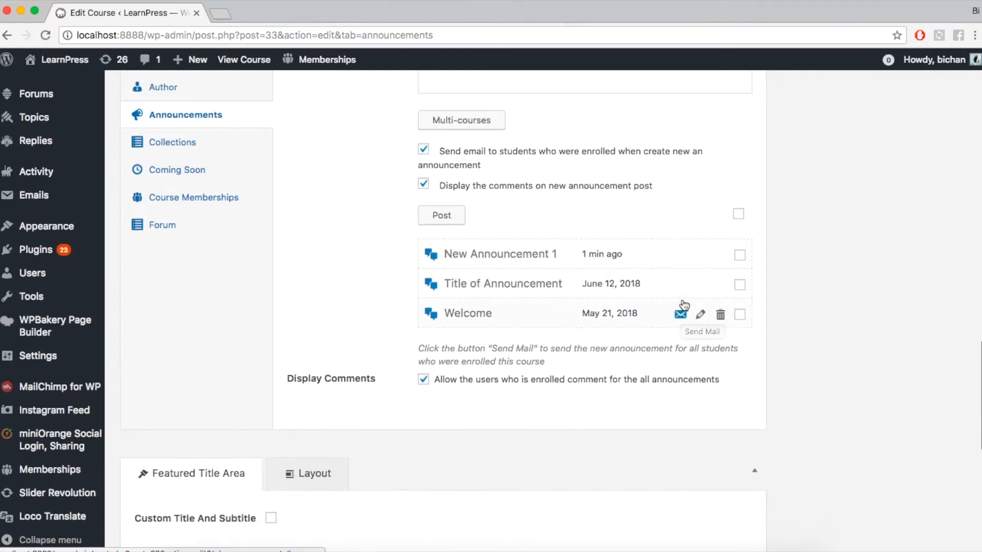
Step: Hover the Send Mail icon, then search Google for 'sendgrid mailchimp' in a new tab
{"action": "left_click", "coordinate": [680, 313]}
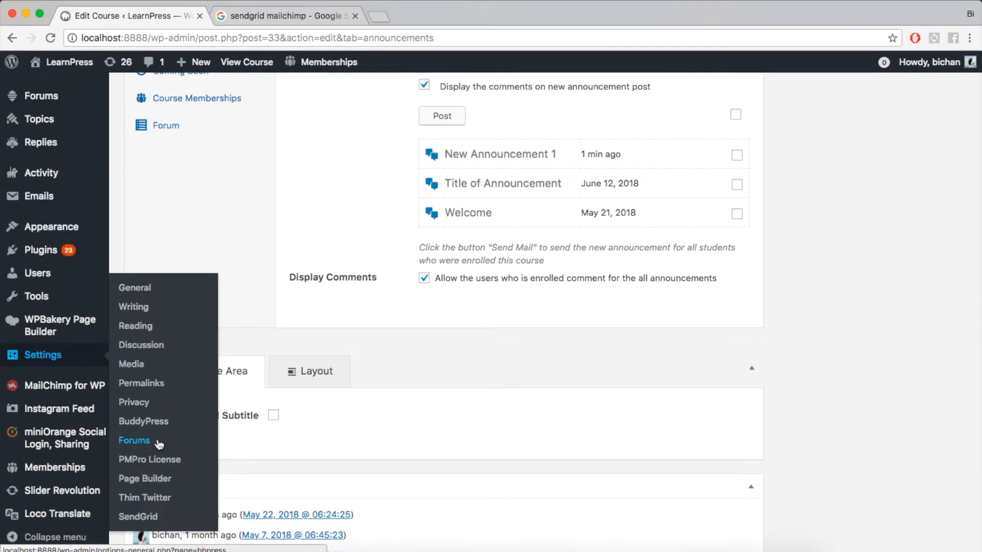
Step: Enter the SendGrid API key, set Send Mail with to API, and update the settings
{"action": "left_click", "coordinate": [138, 516]}
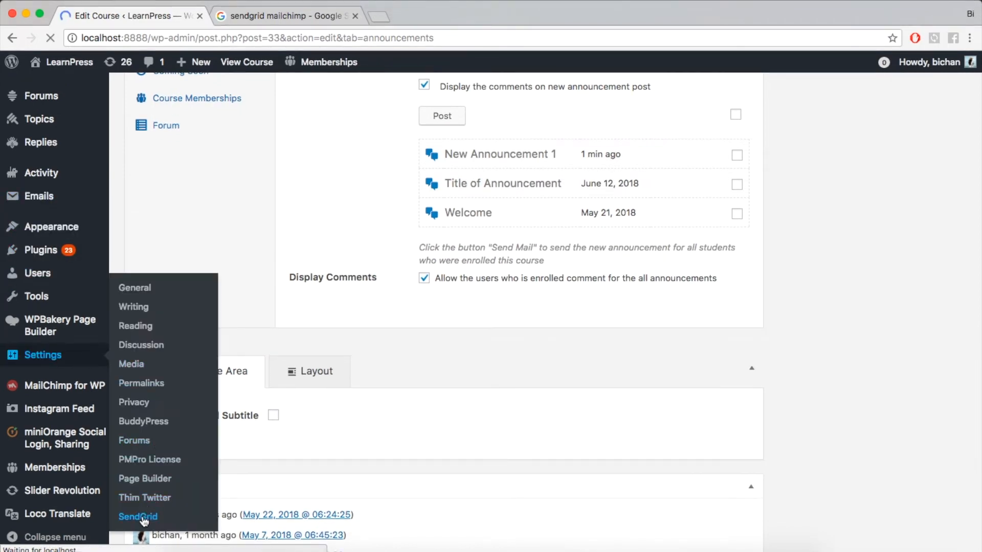
{"action": "left_click", "coordinate": [137, 516]}
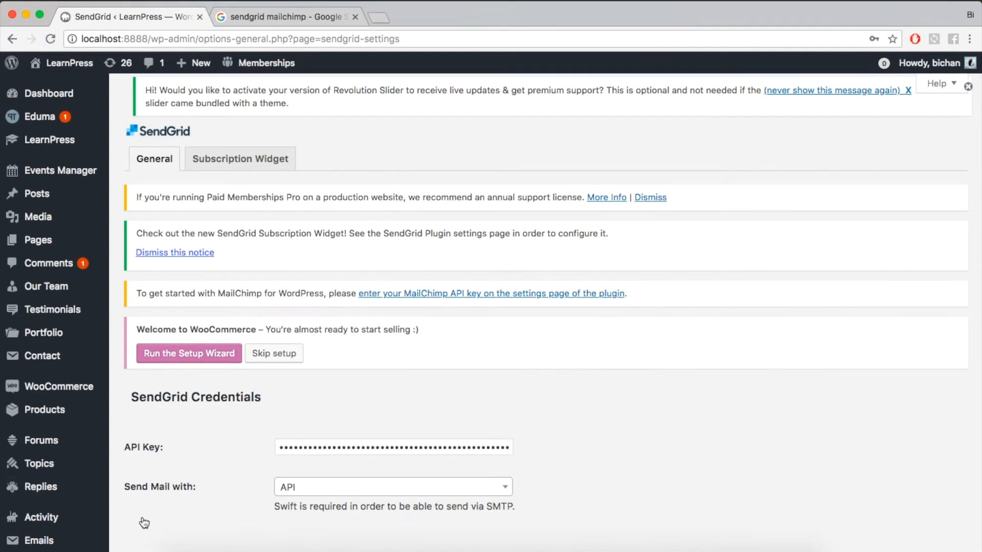
{"action": "left_click", "coordinate": [392, 487]}
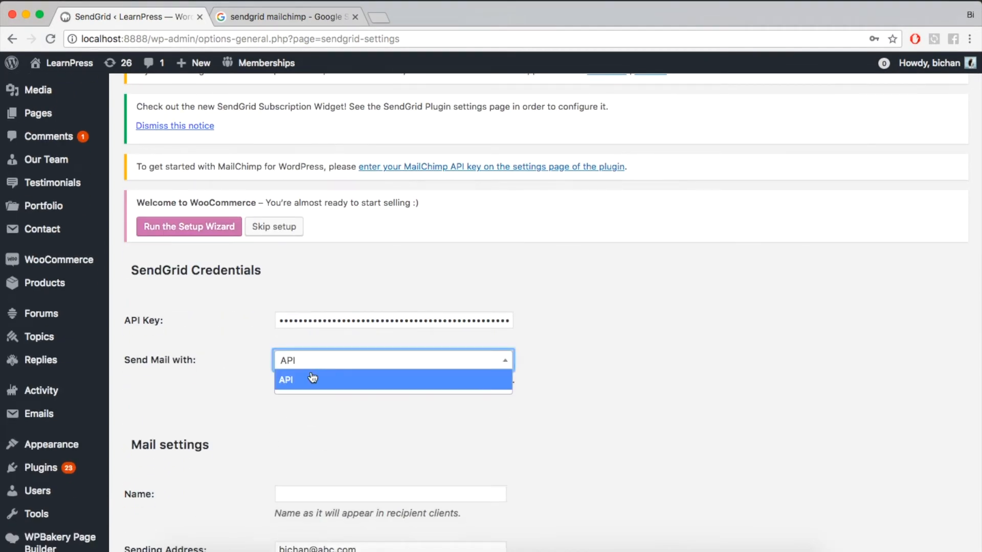
{"action": "left_click", "coordinate": [285, 379]}
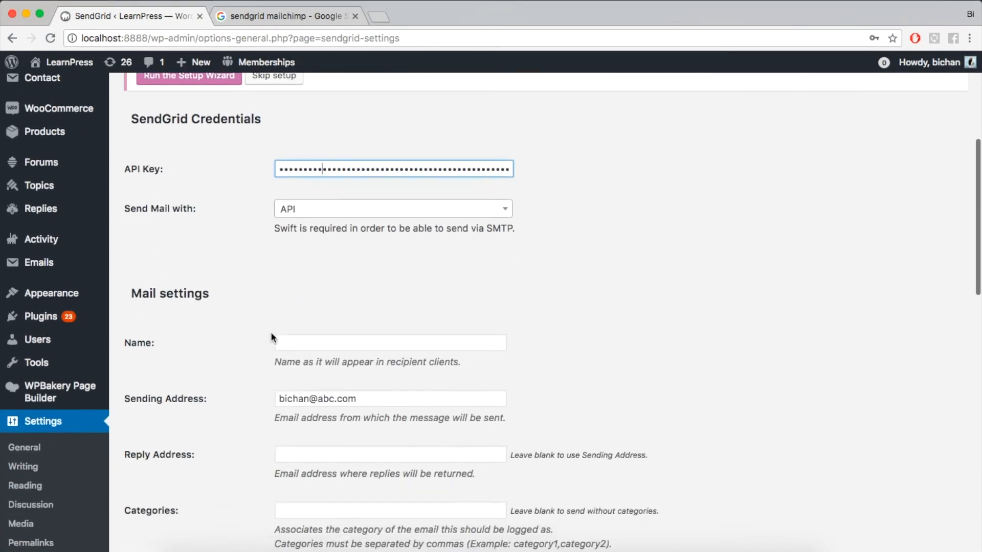
{"action": "scroll", "scroll_direction": "down", "scroll_amount": 3}
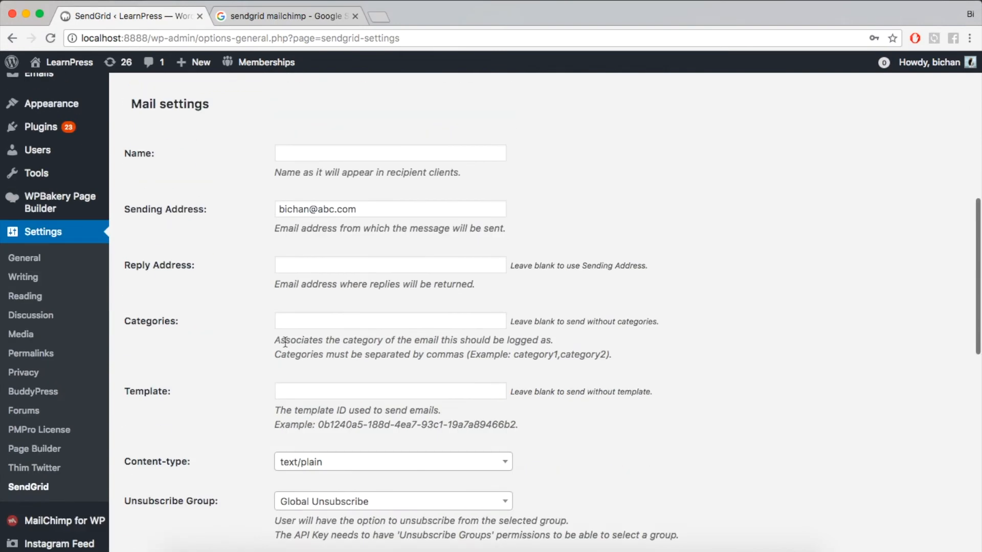
{"action": "scroll", "scroll_direction": "down", "scroll_amount": 3}
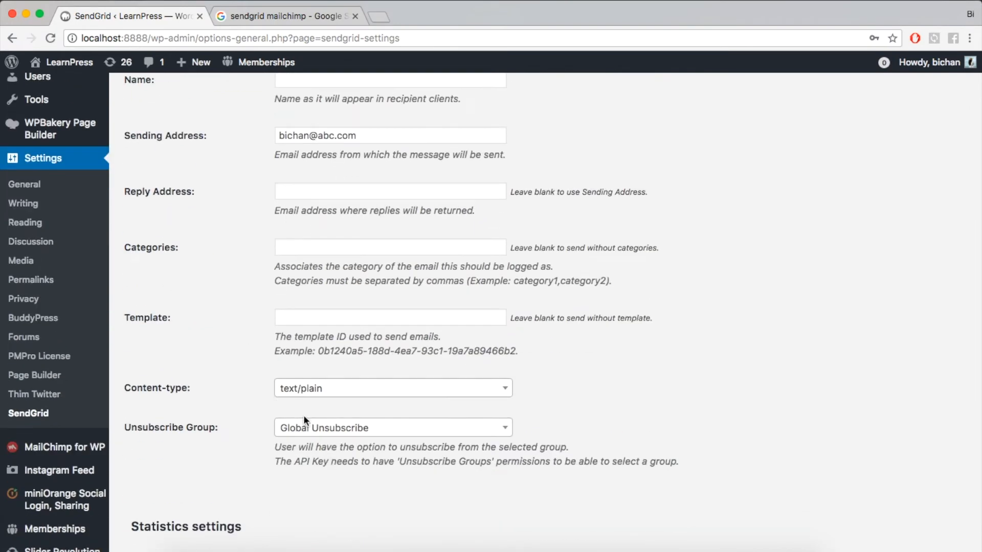
{"action": "left_click", "coordinate": [165, 391]}
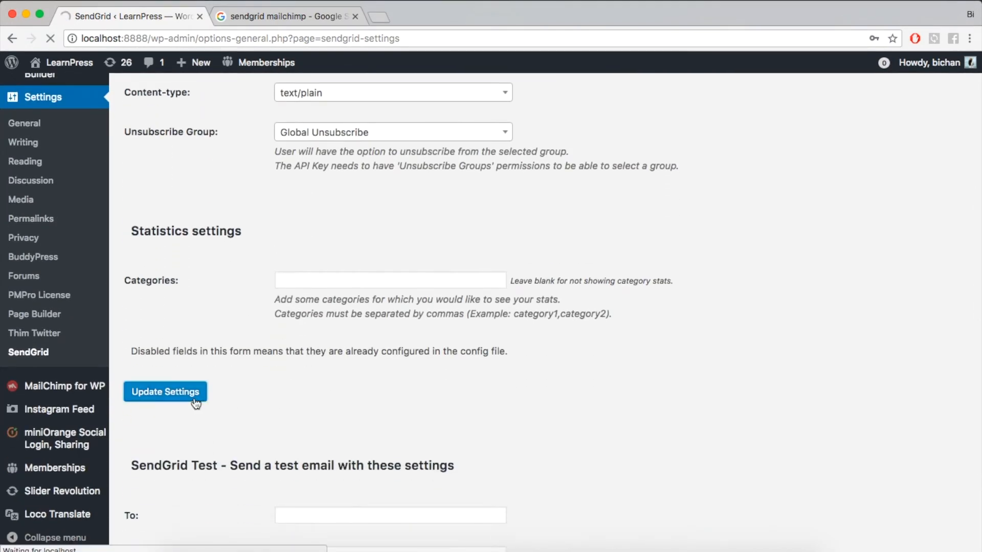
{"action": "left_click", "coordinate": [165, 392]}
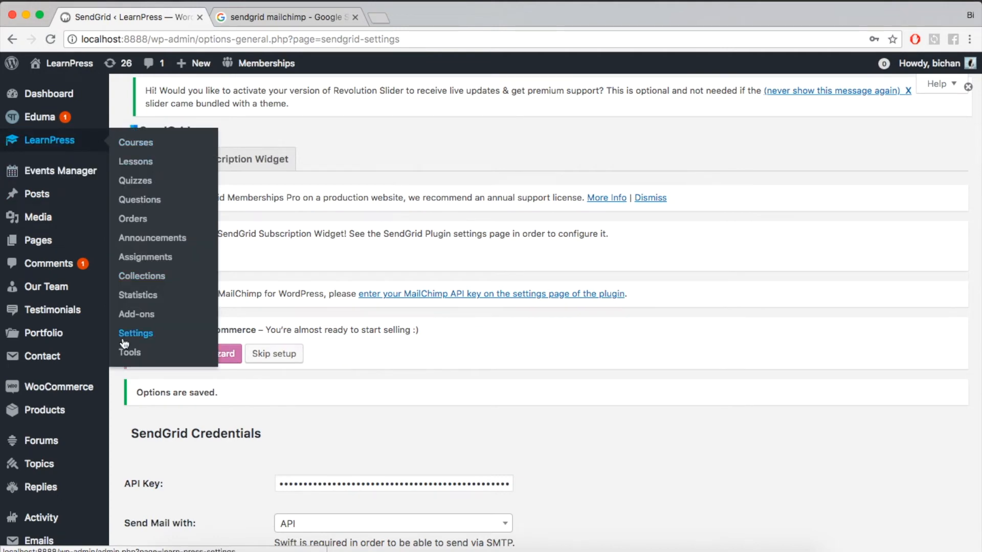
Step: Enable the LearnPress Announcement email, review its subject, heading and content, and save
{"action": "left_click", "coordinate": [136, 333]}
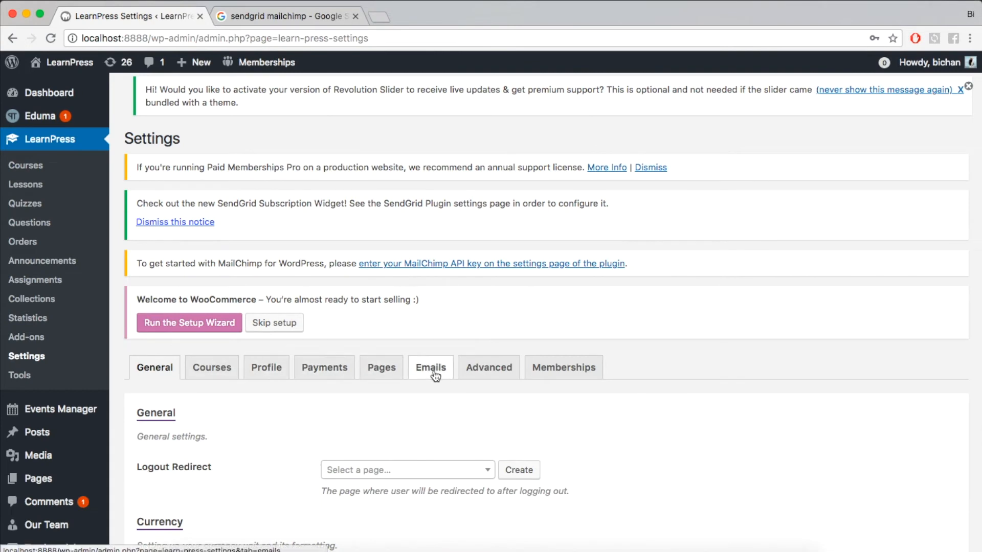
{"action": "left_click", "coordinate": [431, 367]}
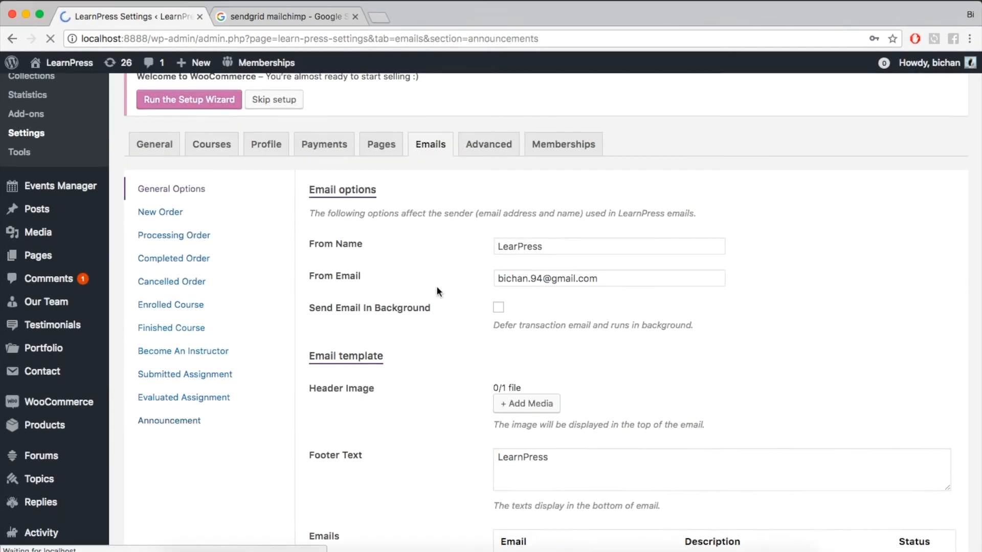
{"action": "left_click", "coordinate": [168, 420]}
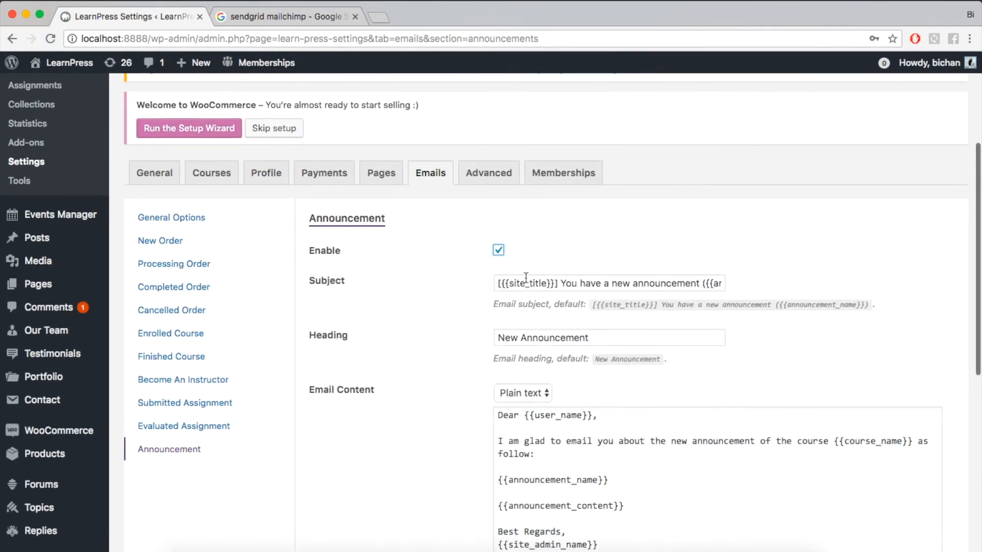
{"action": "scroll", "scroll_direction": "down", "scroll_amount": 3}
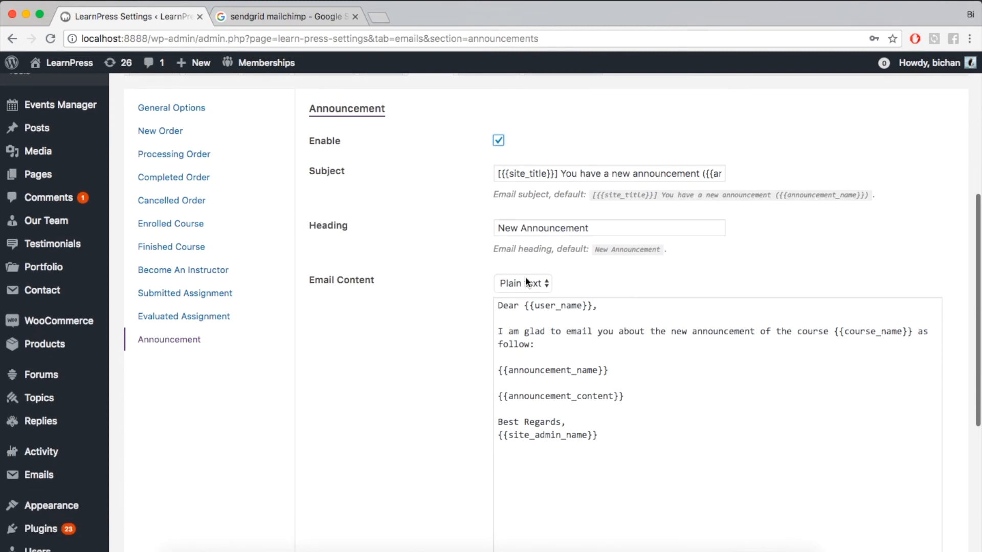
{"action": "scroll", "scroll_direction": "down", "scroll_amount": 3}
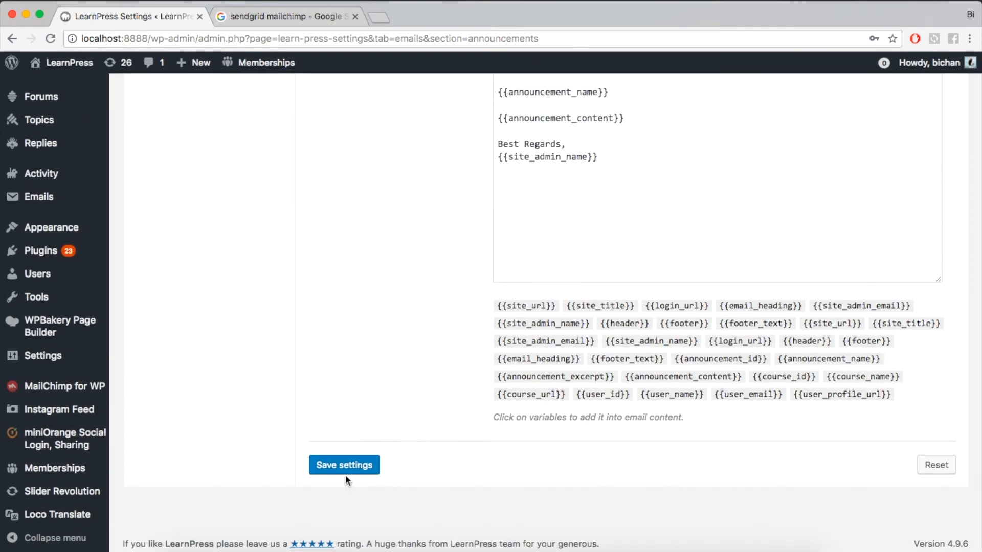
{"action": "left_click", "coordinate": [343, 465]}
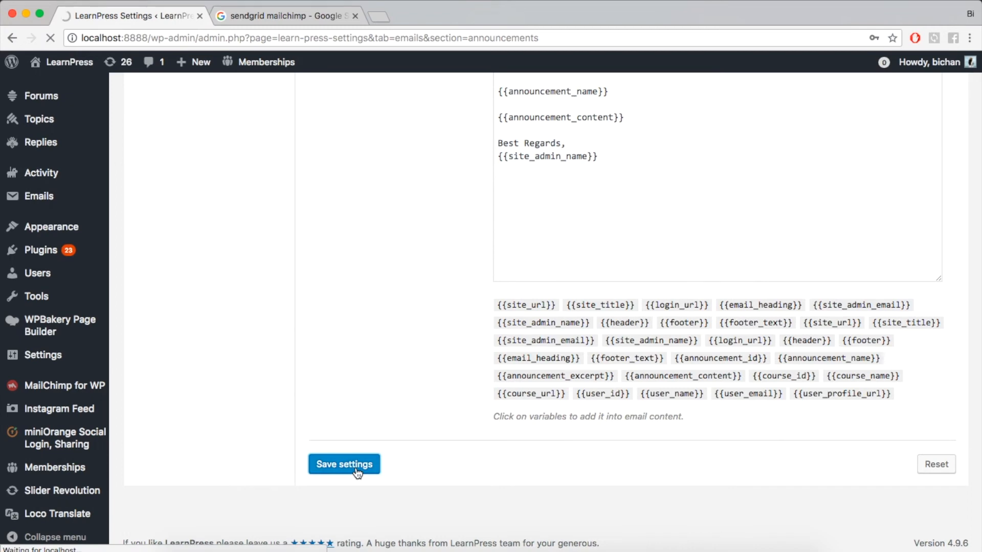
Step: Scroll through the Market Research course page tabs and launch the Eduma theme Customizer
{"action": "left_click", "coordinate": [344, 464]}
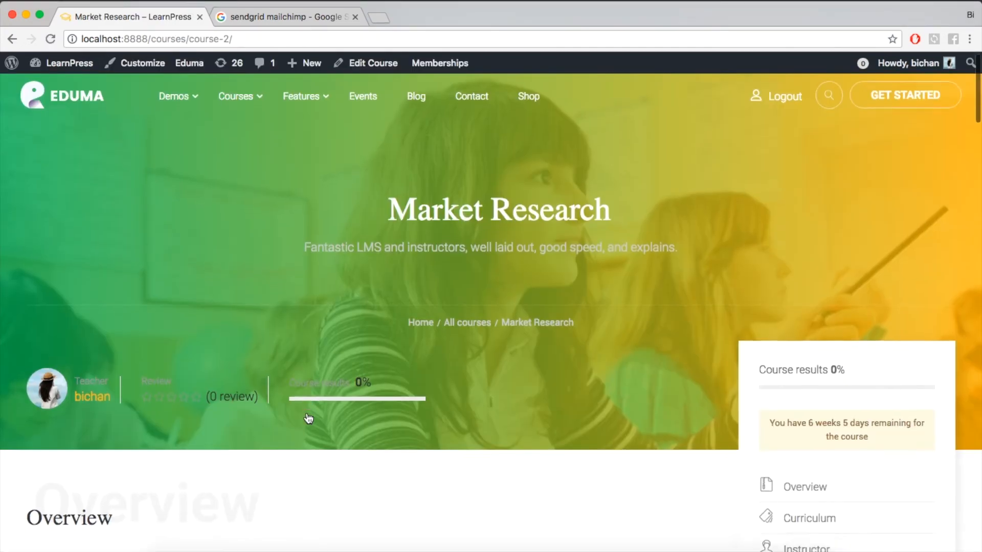
{"action": "scroll", "scroll_direction": "down", "scroll_amount": 3}
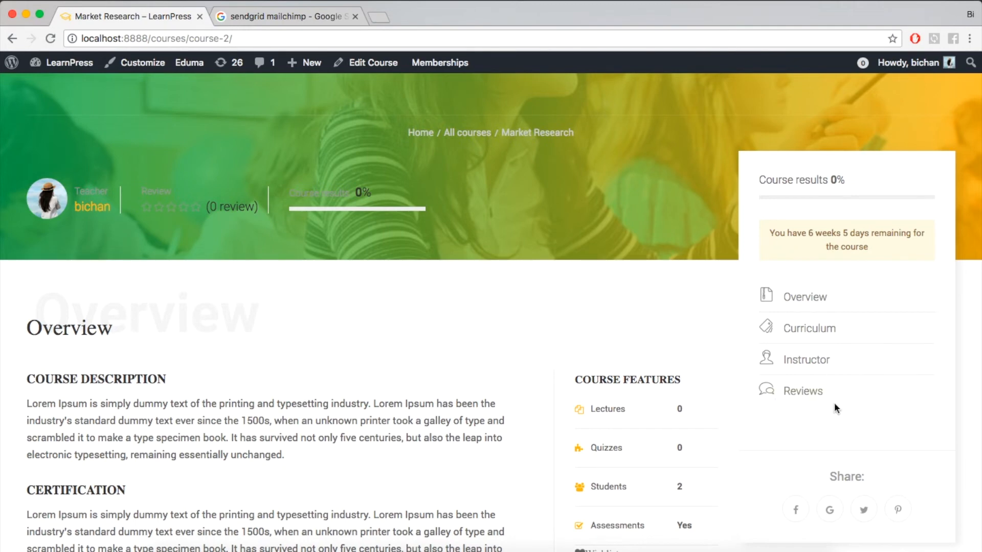
{"action": "scroll", "scroll_direction": "down", "scroll_amount": 3}
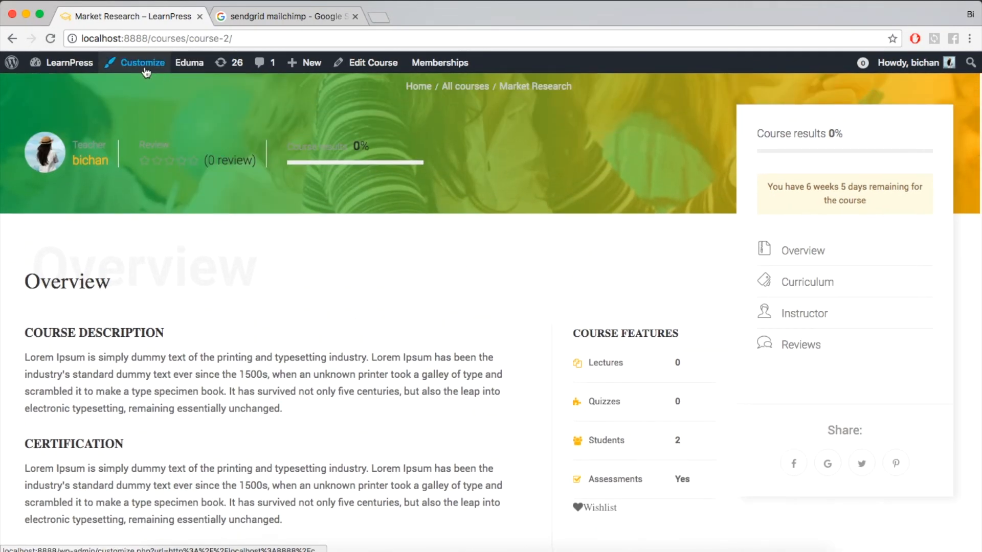
{"action": "left_click", "coordinate": [142, 62]}
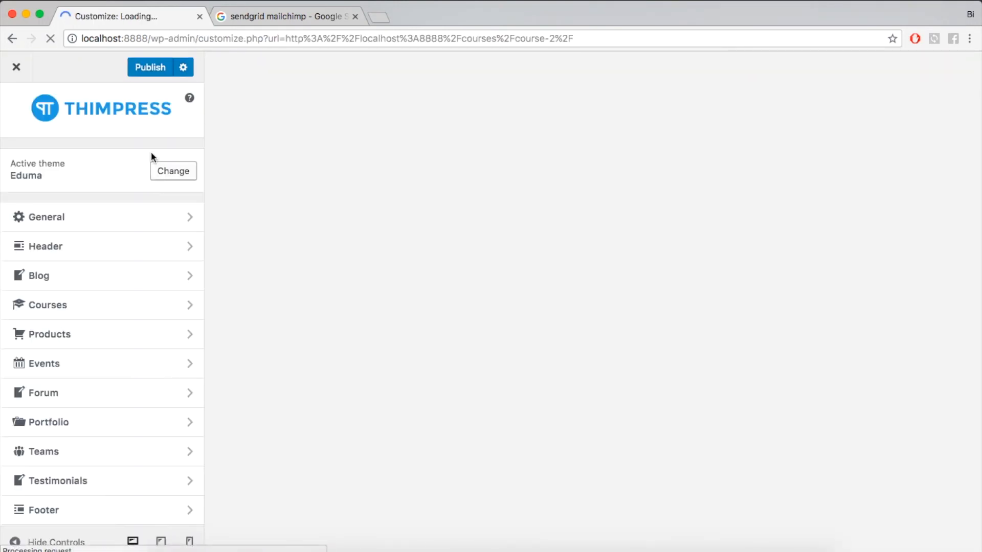
Step: Tick Announcements in Courses > Single Pages Sortable Tab Course, publish, and close the Customizer
{"action": "left_click", "coordinate": [47, 305]}
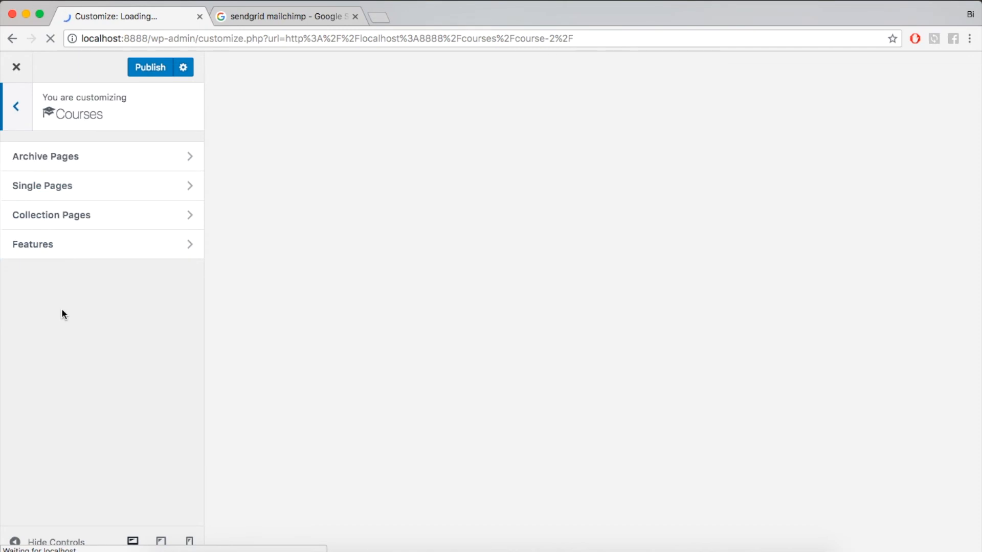
{"action": "left_click", "coordinate": [42, 185]}
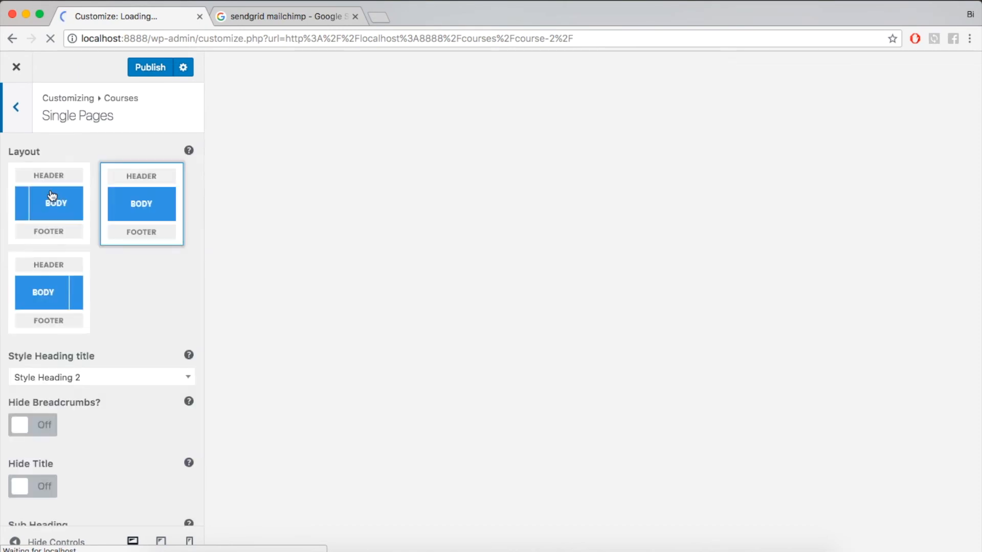
{"action": "scroll", "scroll_direction": "down", "scroll_amount": 3}
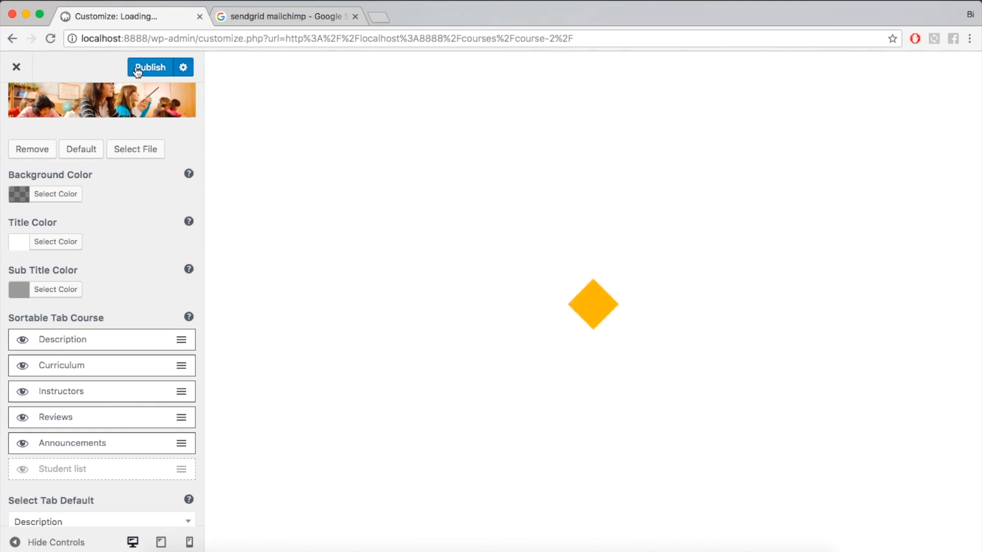
{"action": "left_click", "coordinate": [149, 67]}
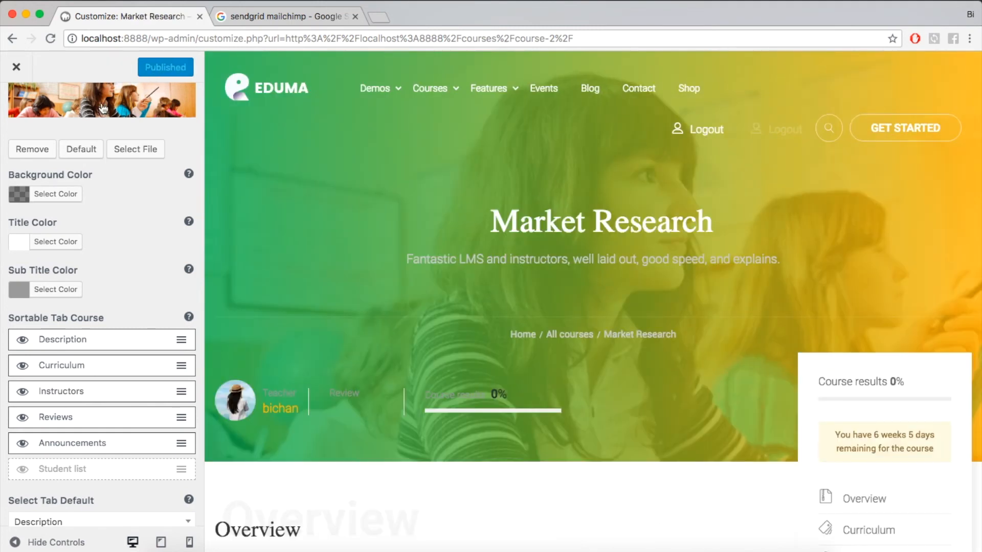
{"action": "left_click", "coordinate": [16, 67]}
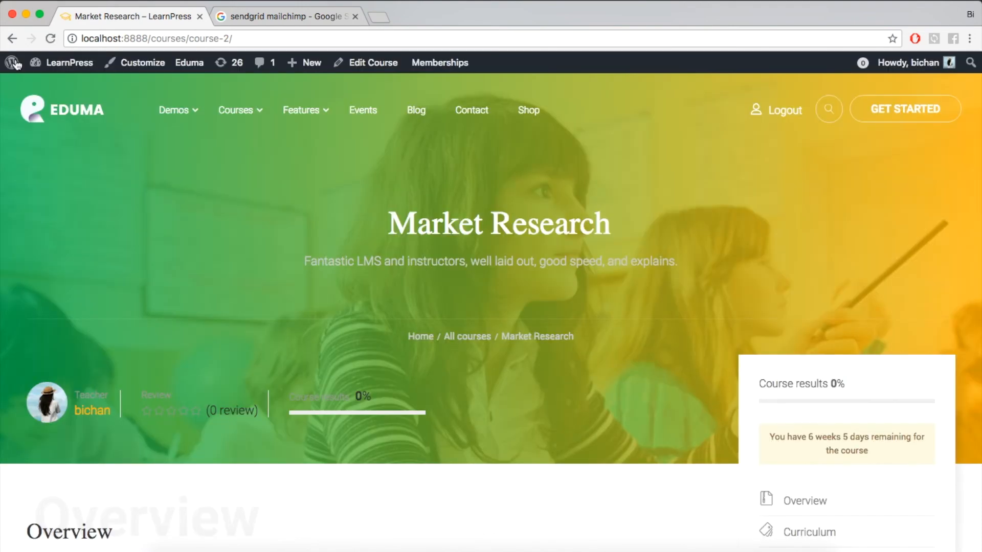
Step: Jump to the course's Announcements section and expand New Announcement 1 to read it
{"action": "scroll", "scroll_direction": "down", "scroll_amount": 3}
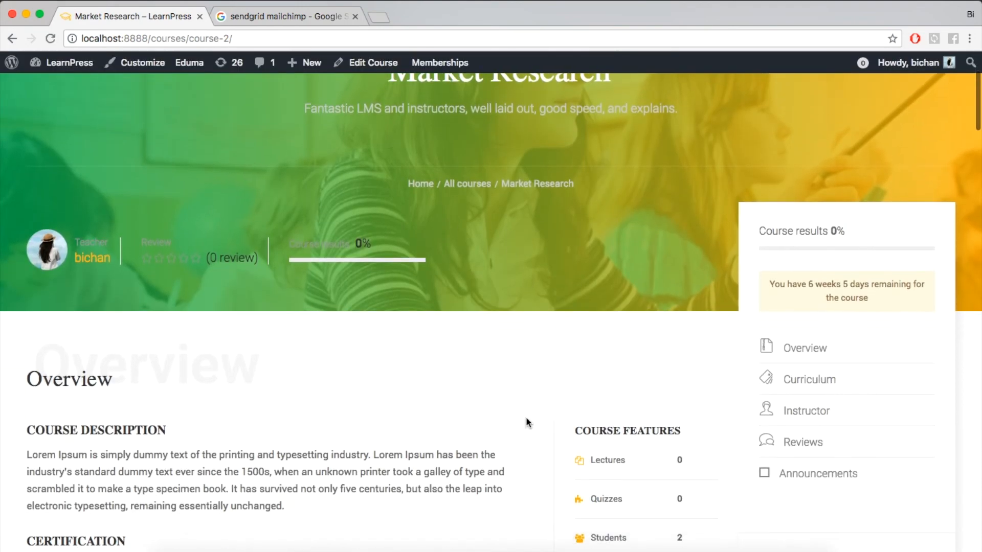
{"action": "scroll", "scroll_direction": "down", "scroll_amount": 3}
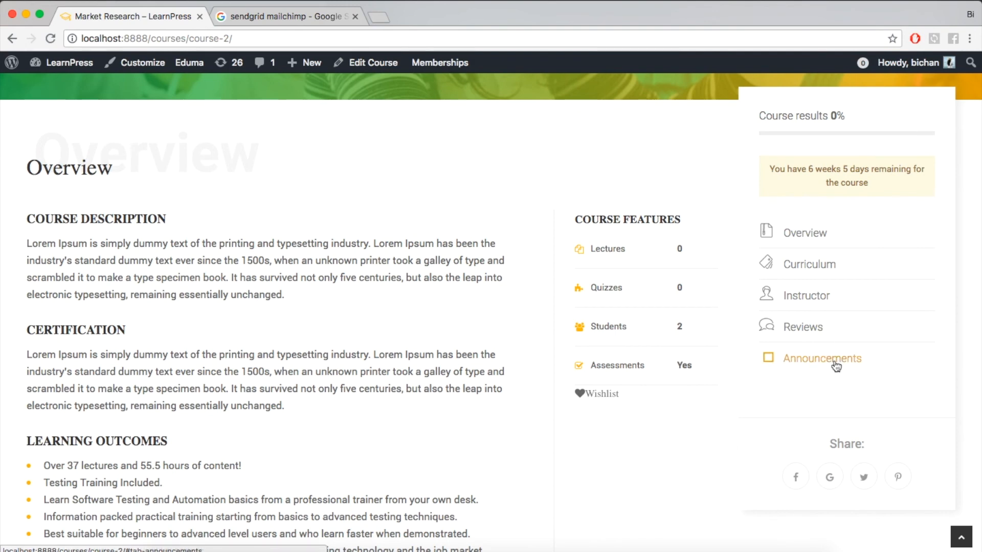
{"action": "left_click", "coordinate": [822, 358]}
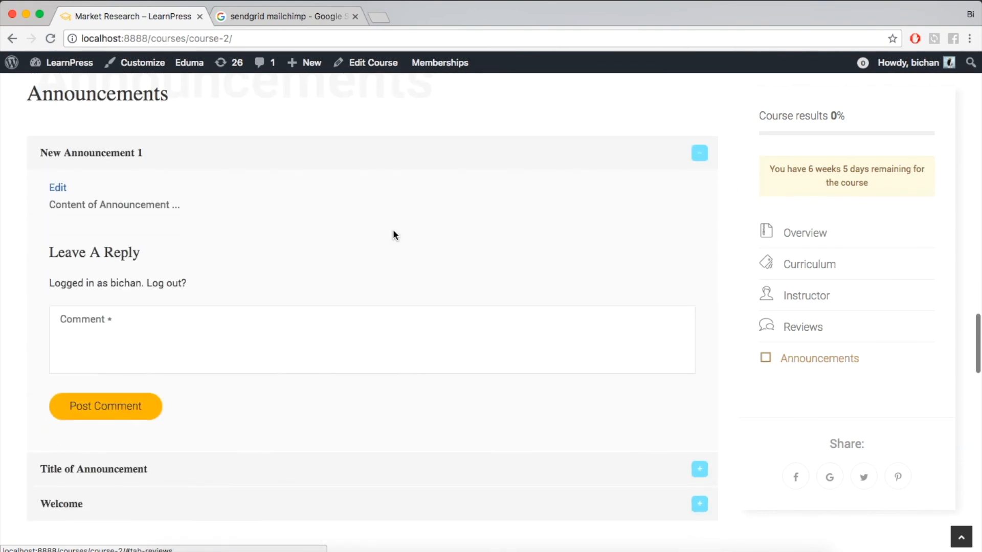
{"action": "scroll", "scroll_direction": "down", "scroll_amount": 3}
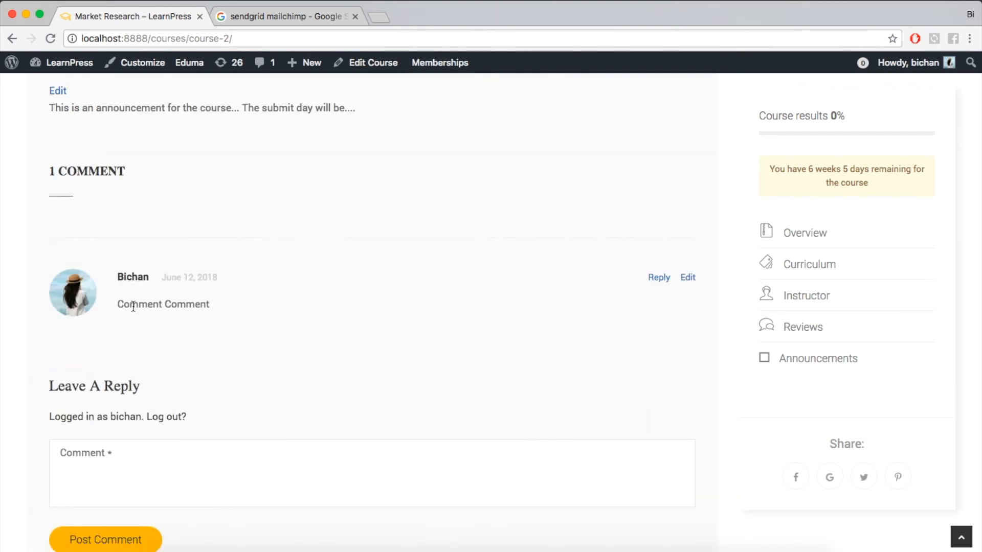
{"action": "scroll", "scroll_direction": "down", "scroll_amount": 3}
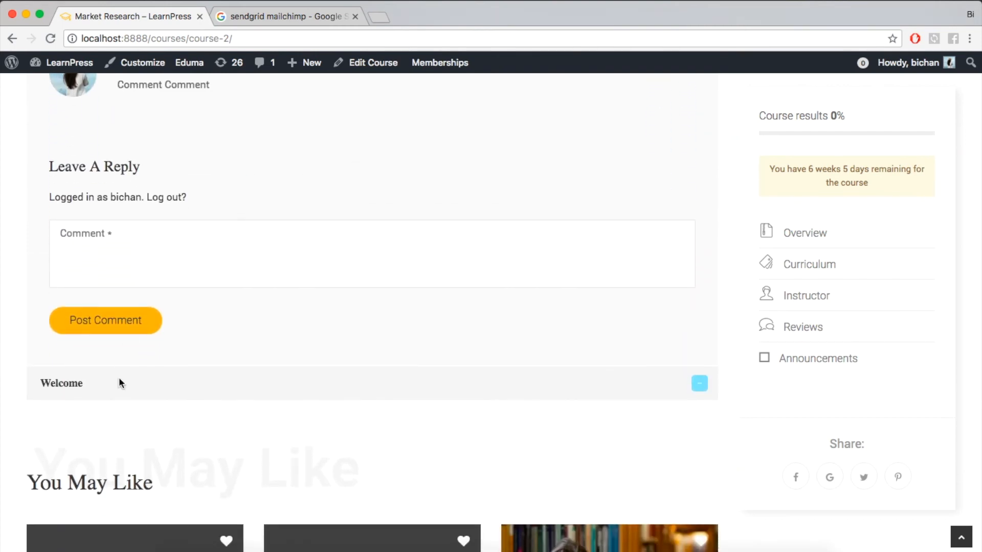
{"action": "scroll", "scroll_direction": "up", "scroll_amount": 3}
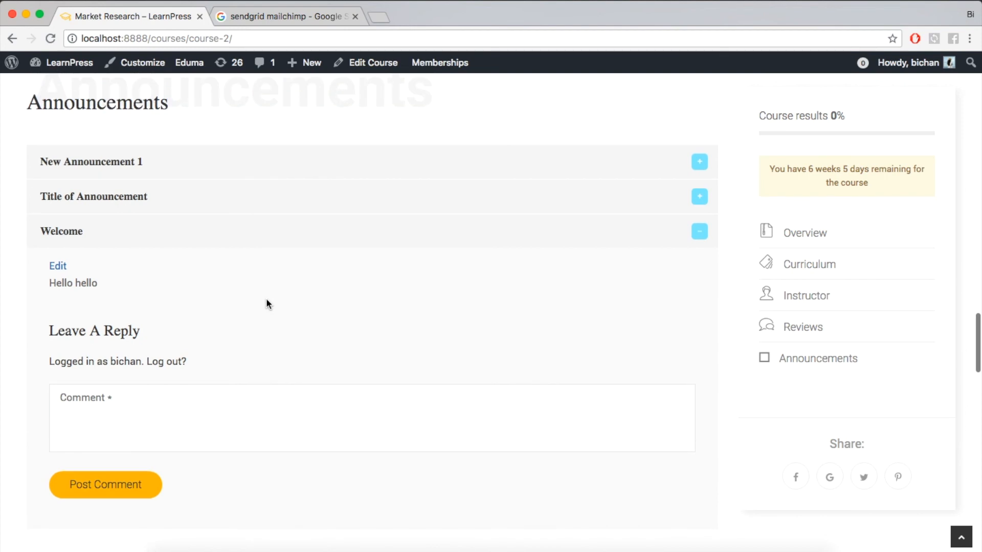
{"action": "left_click", "coordinate": [700, 162]}
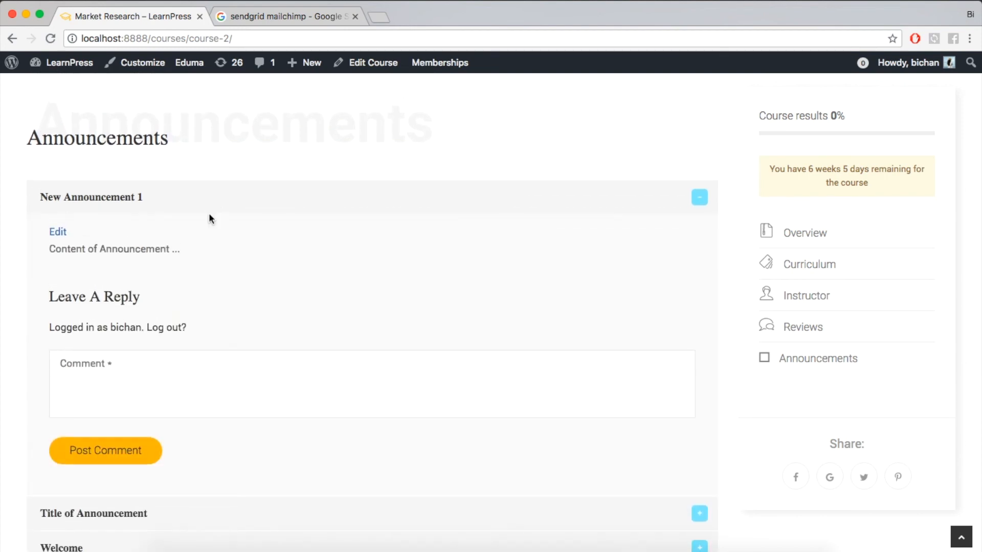
{"action": "scroll", "scroll_direction": "down", "scroll_amount": 3}
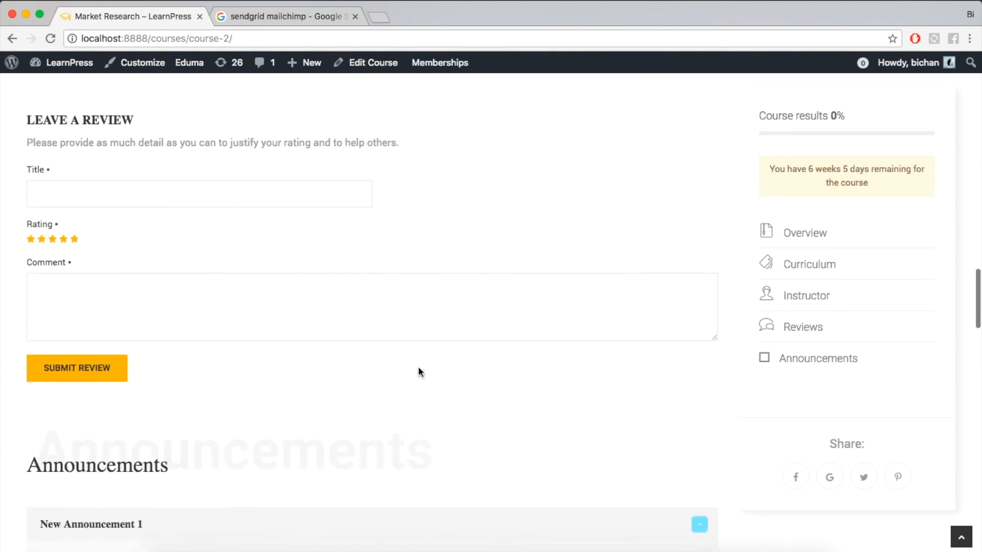
{"action": "scroll", "scroll_direction": "up", "scroll_amount": 3}
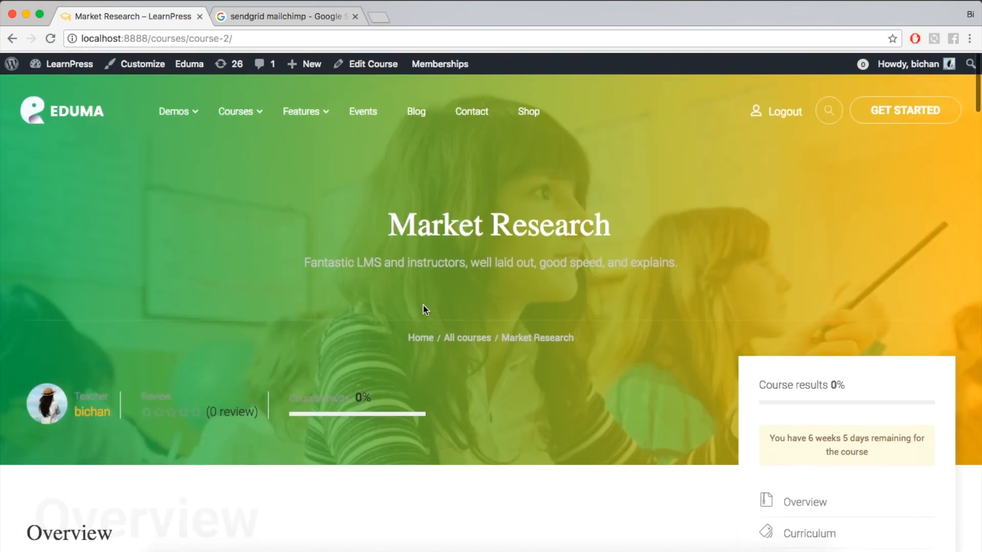